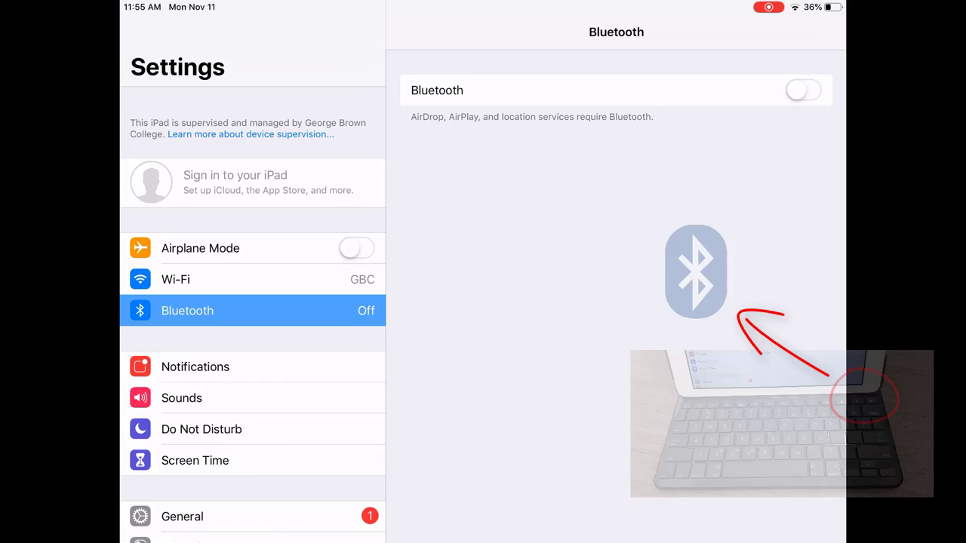
# Switch Bluetooth on and select Slim Folio under My Devices to request a pairing code
pyautogui.click(803, 90)
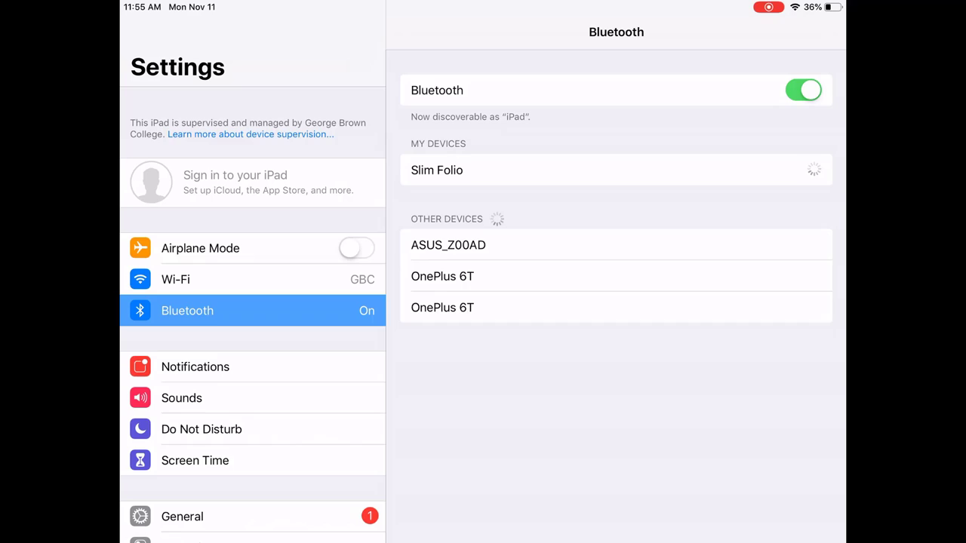
pyautogui.click(436, 170)
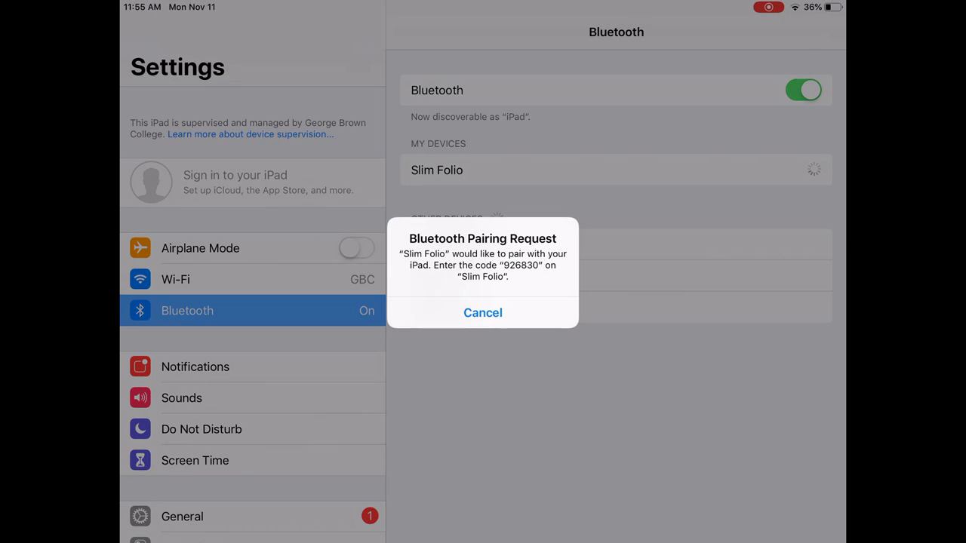